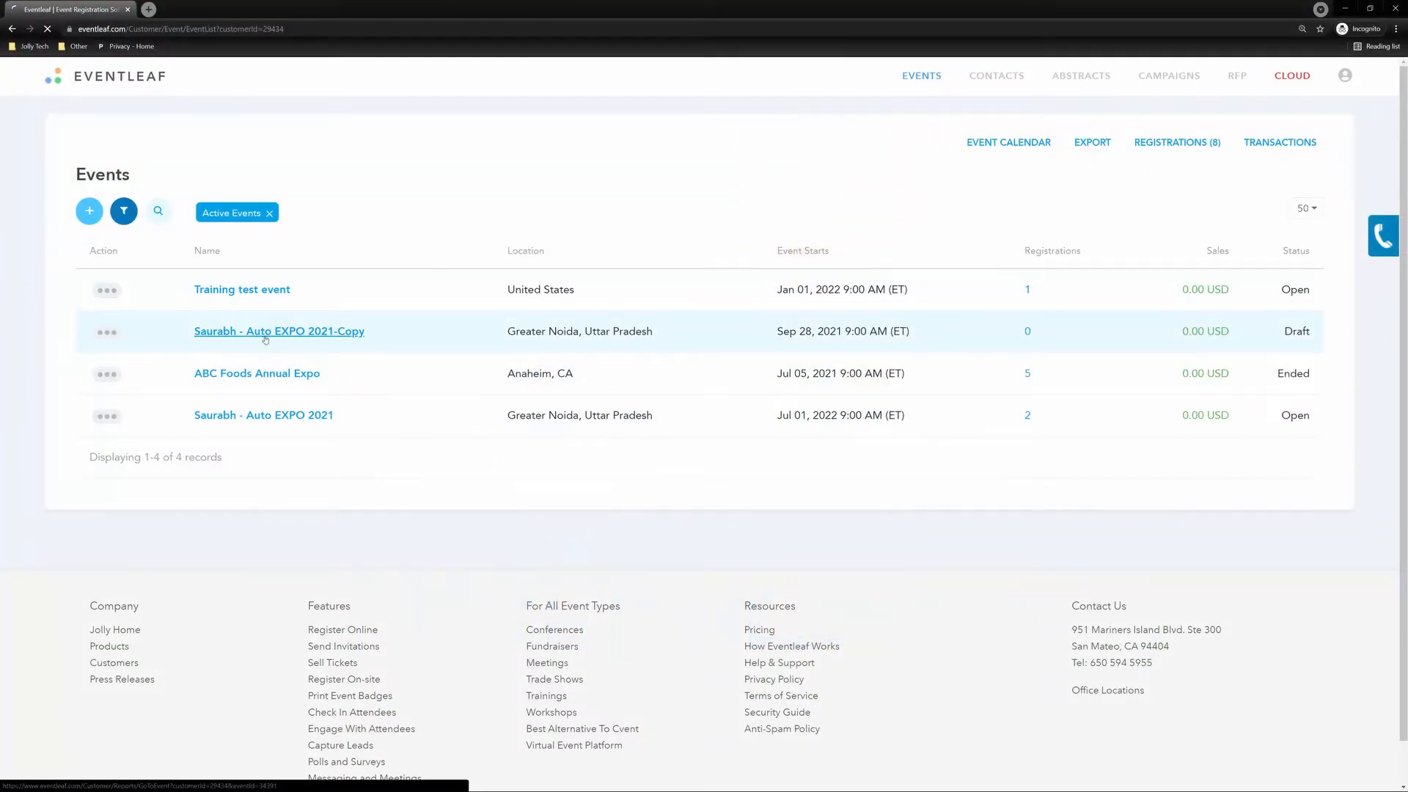
Navigate into the Auto EXPO 2021-Copy event's Advanced Settings to reach Payment Settings
{"action": "left_click", "coordinate": [279, 331]}
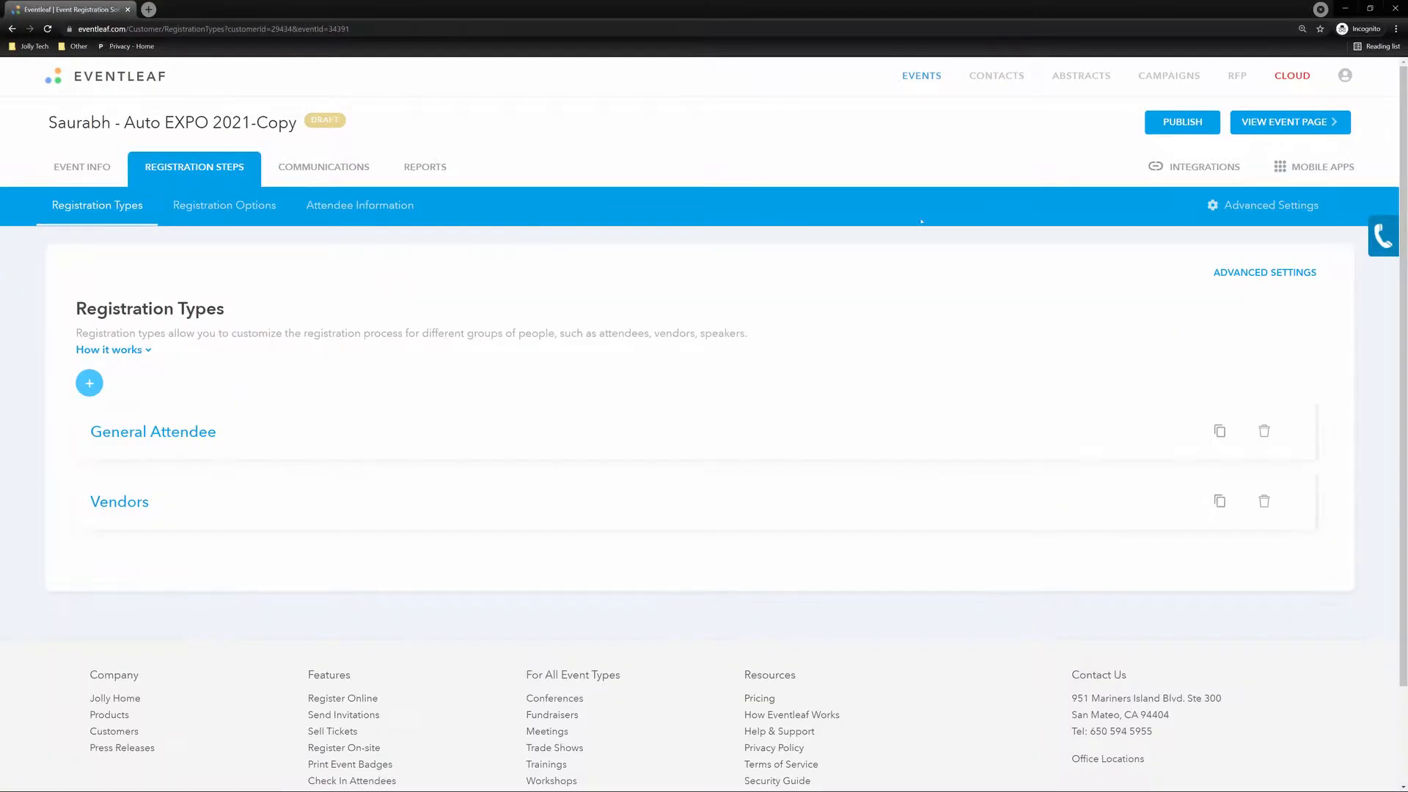
{"action": "left_click", "coordinate": [1264, 272]}
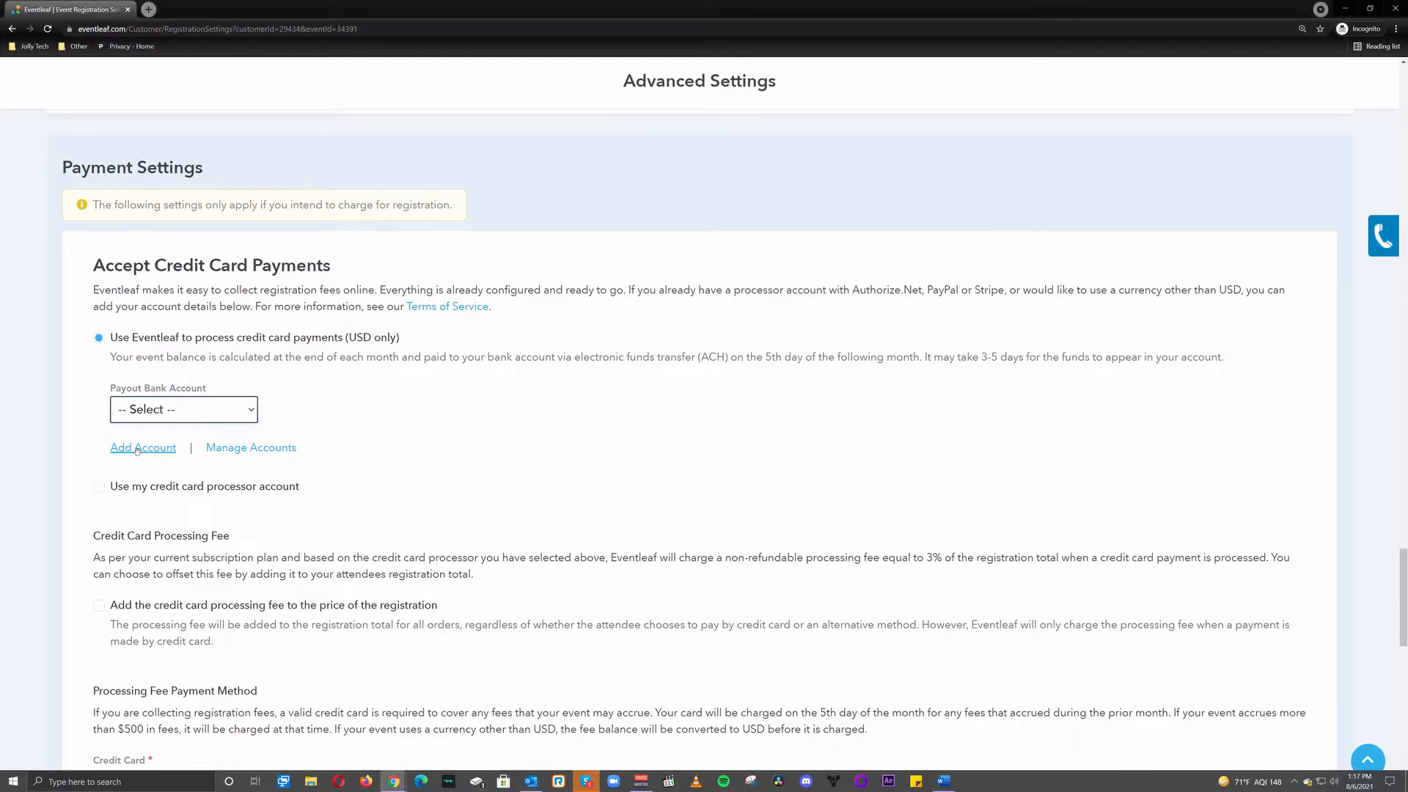
Bring up the Add Account payout bank form and dismiss it without adding an account
{"action": "left_click", "coordinate": [142, 447]}
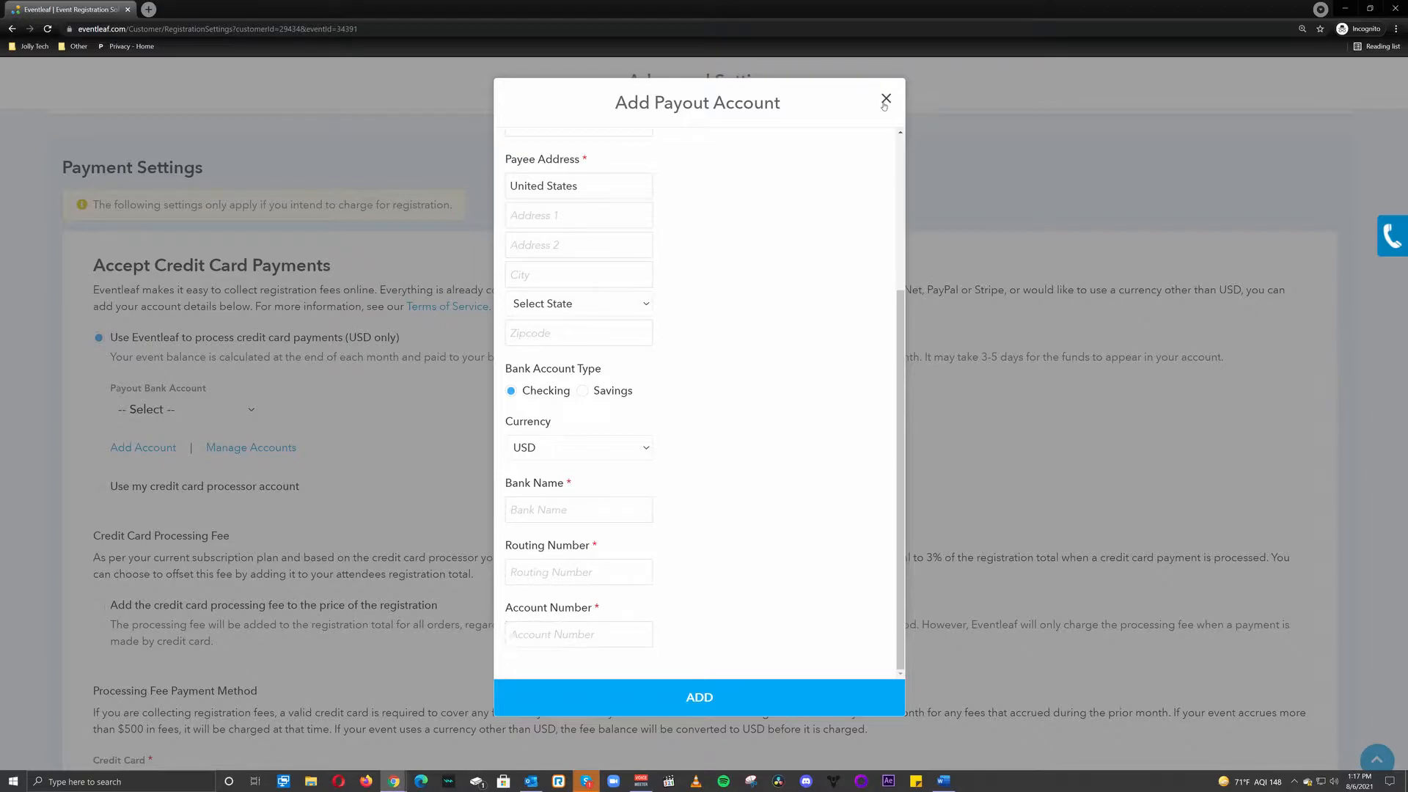
{"action": "left_click", "coordinate": [886, 100]}
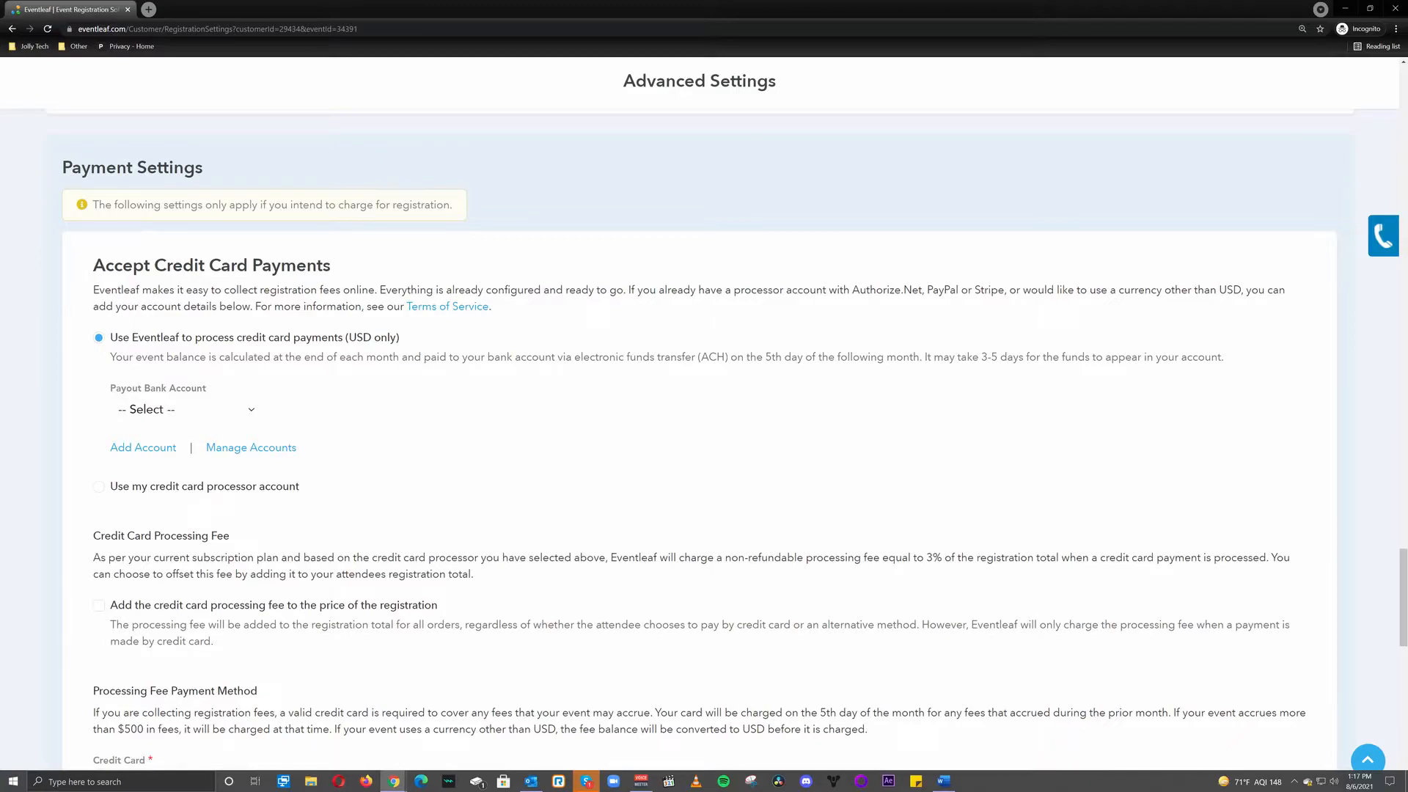
{"action": "mouse_move", "coordinate": [49, 519]}
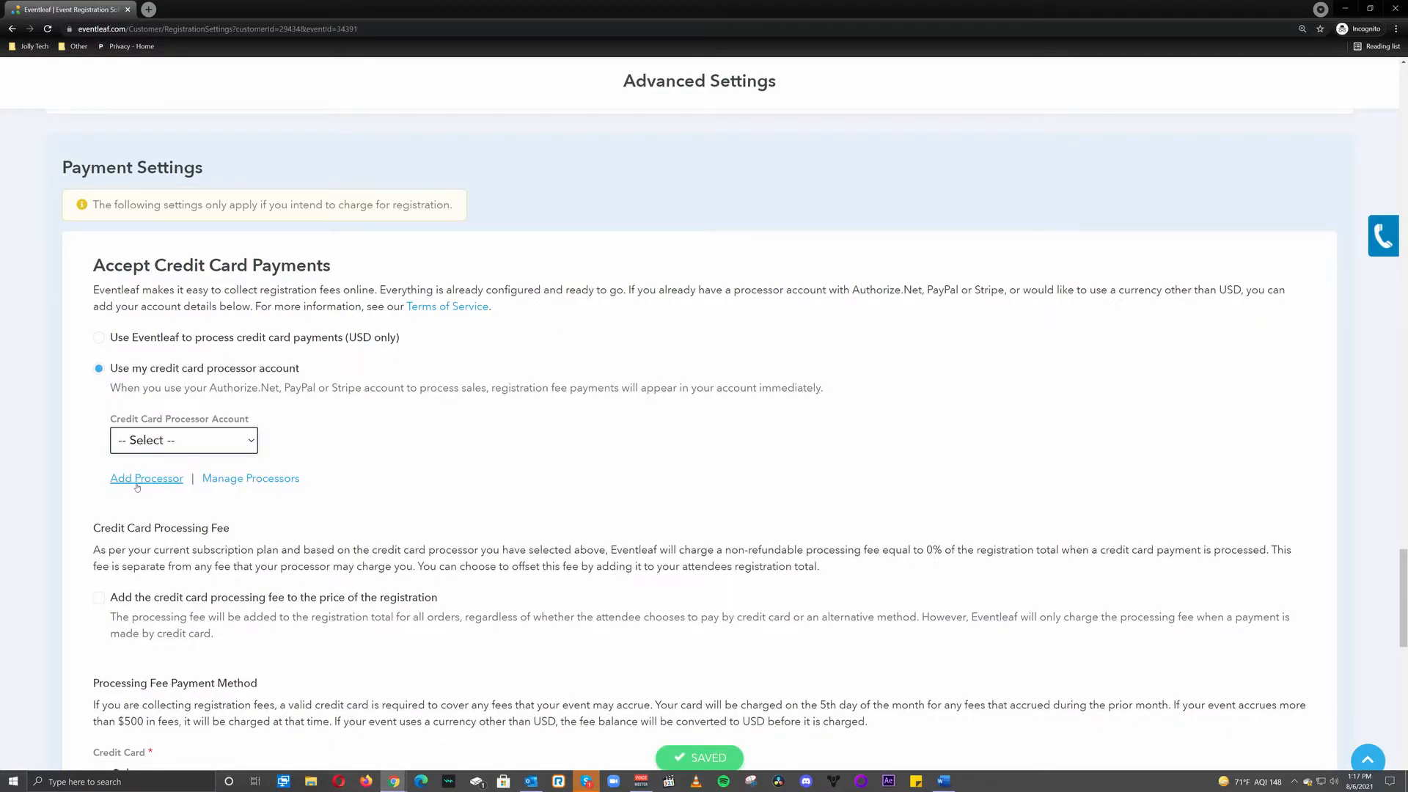
{"action": "left_click", "coordinate": [147, 478]}
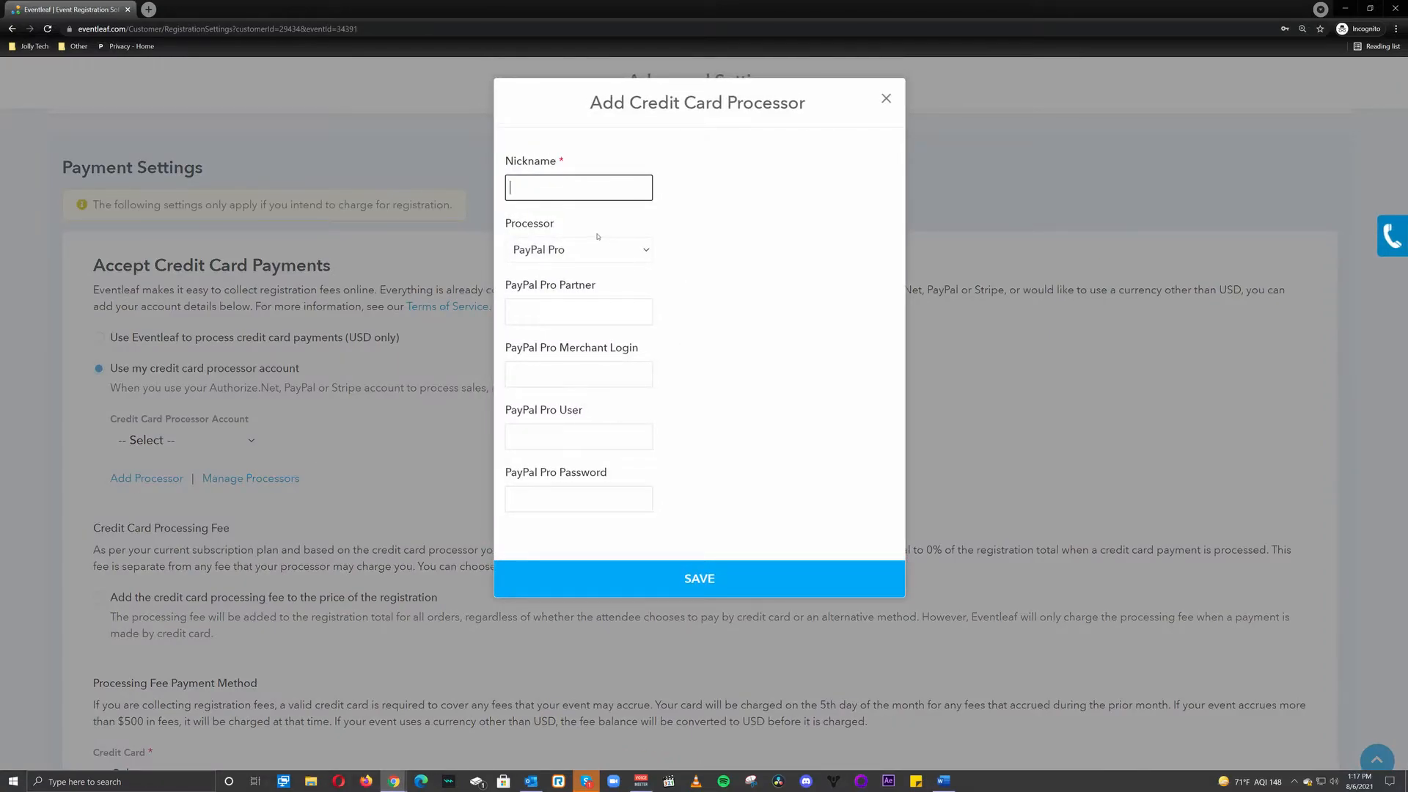
{"action": "left_click", "coordinate": [577, 249]}
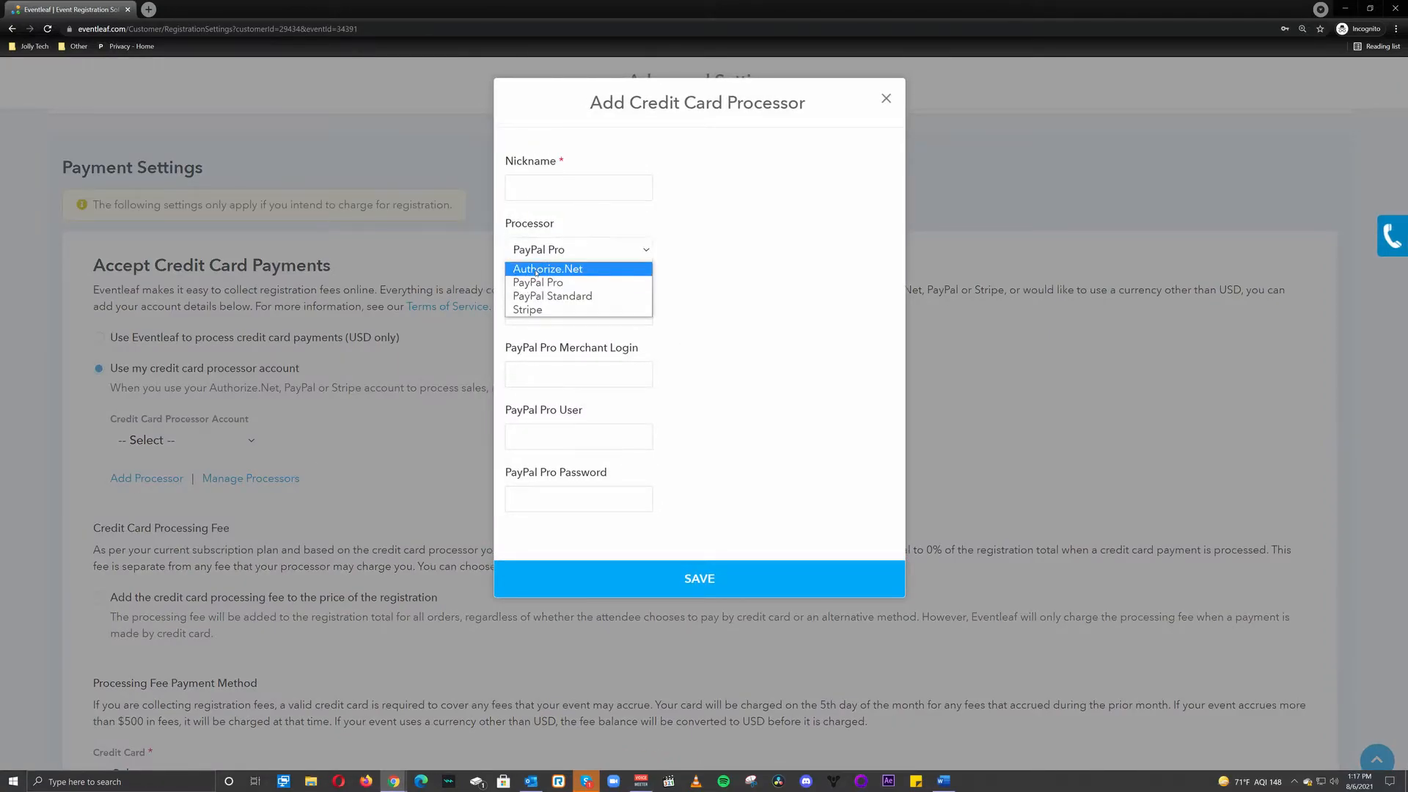
{"action": "mouse_move", "coordinate": [552, 296]}
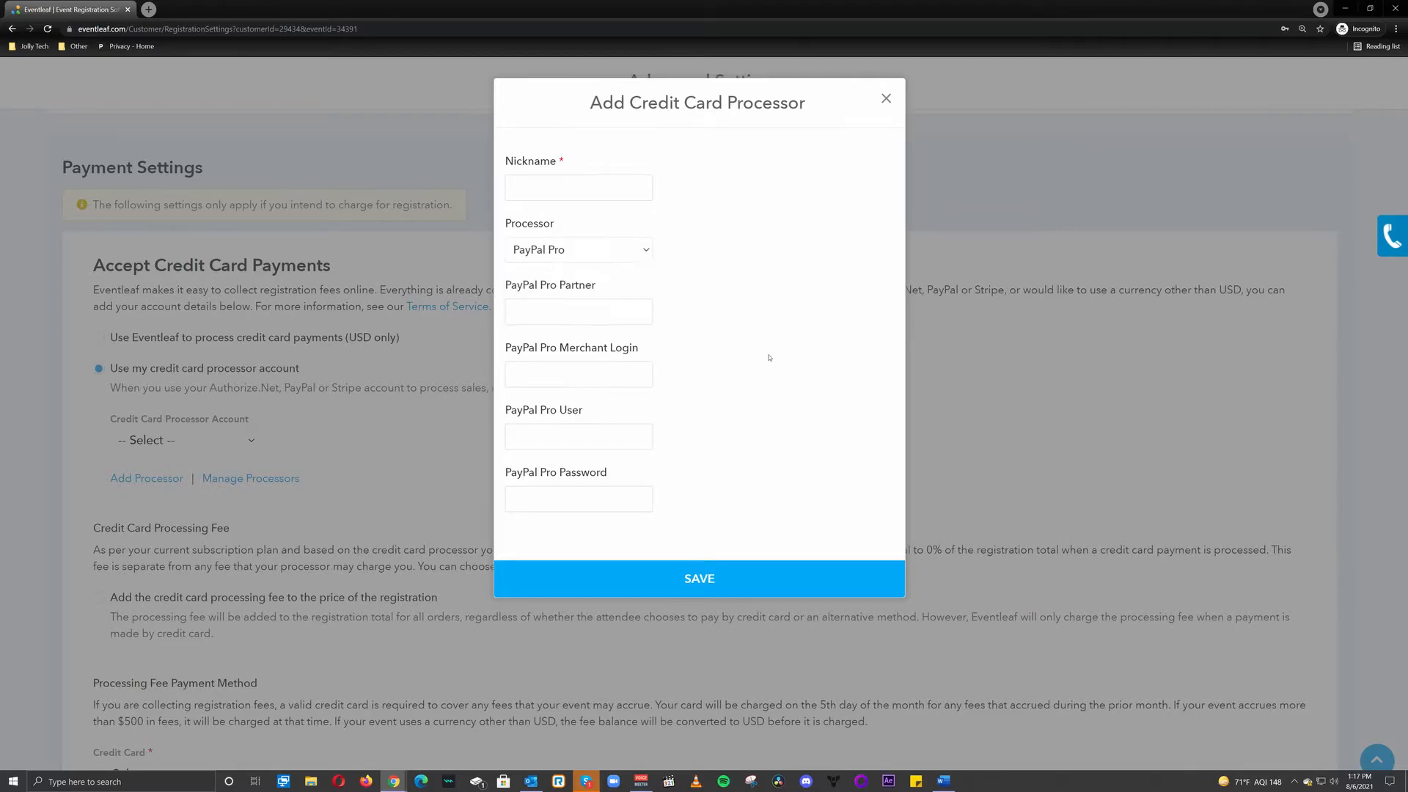
{"action": "mouse_move", "coordinate": [714, 510]}
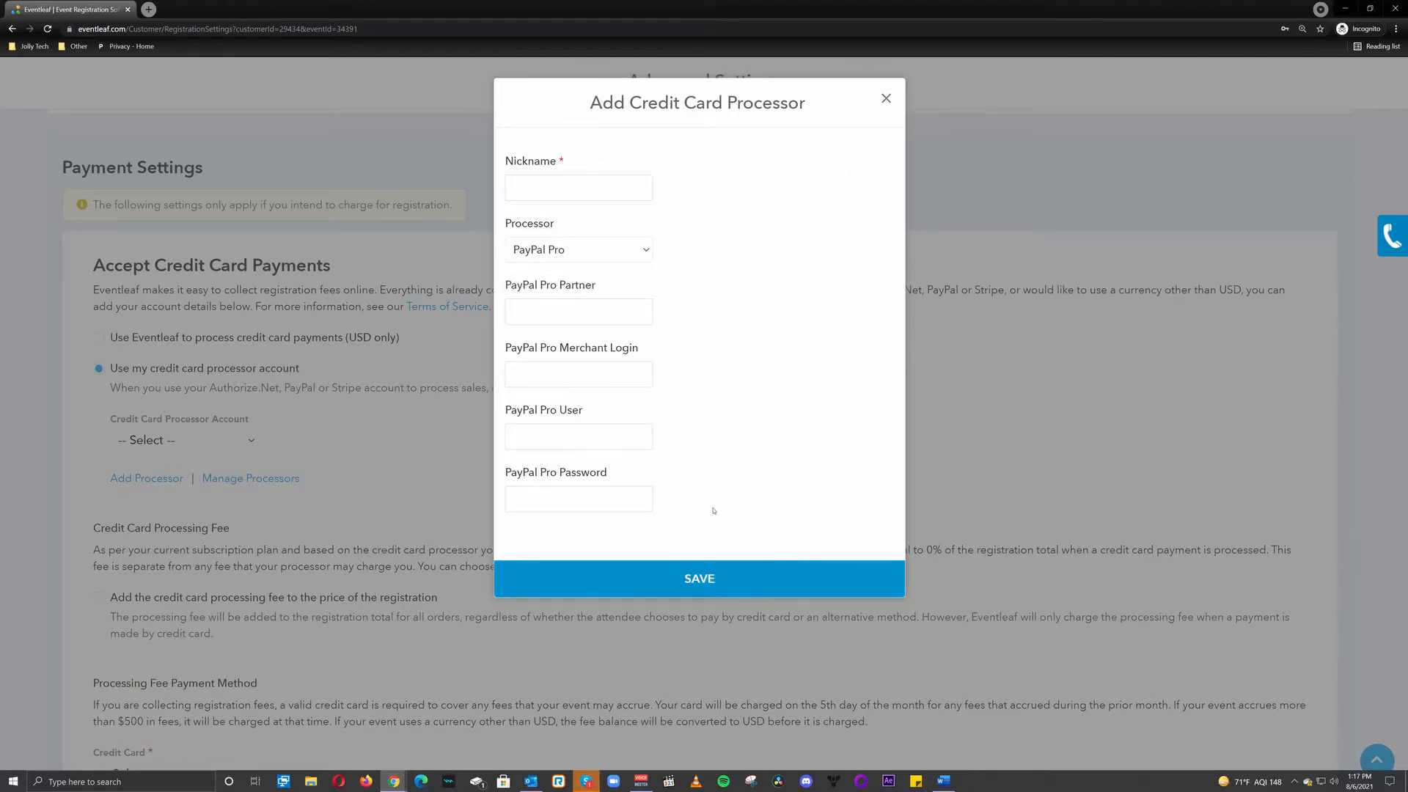
{"action": "left_click", "coordinate": [886, 97]}
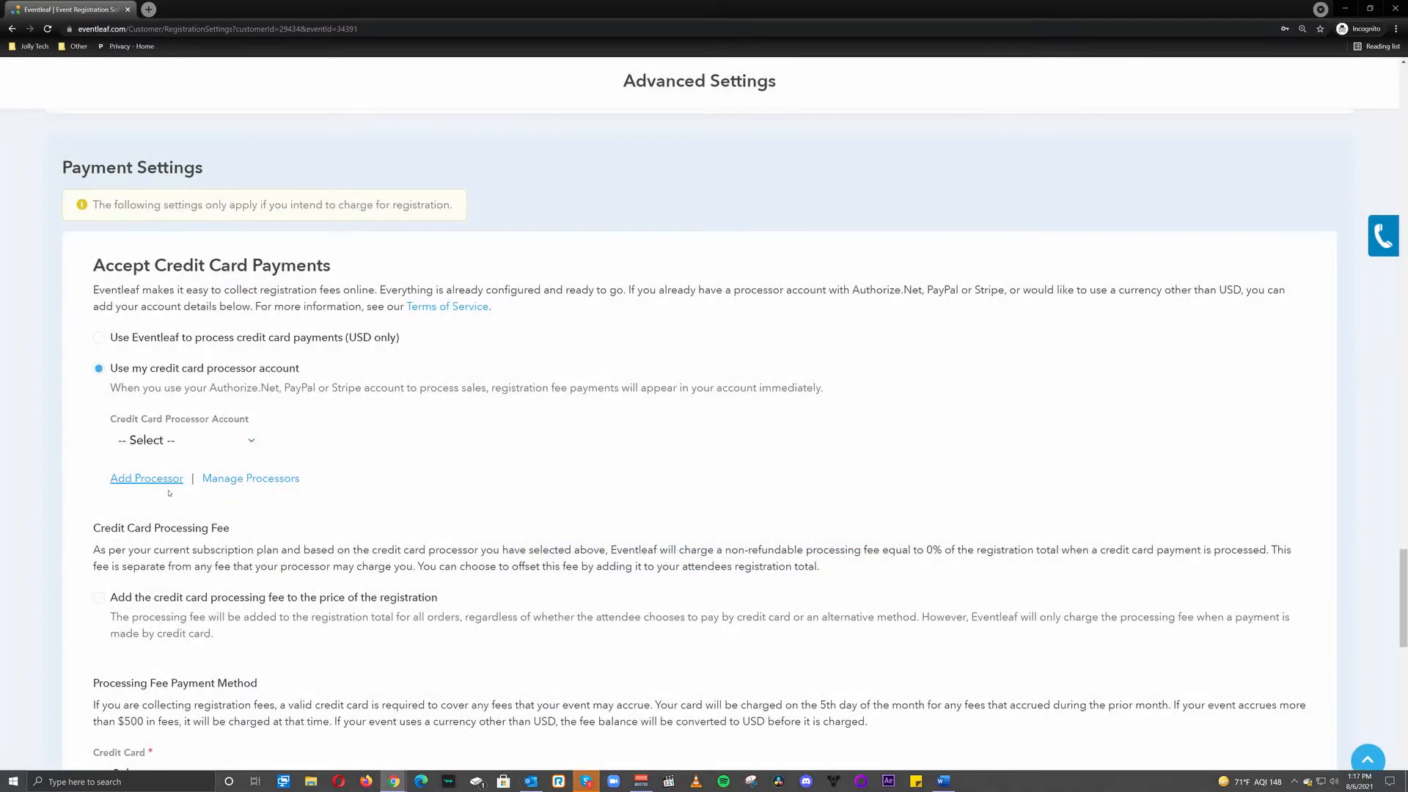
Select Paypal standard as the Credit Card Processor Account and dismiss the test transaction notice
{"action": "left_click", "coordinate": [184, 440]}
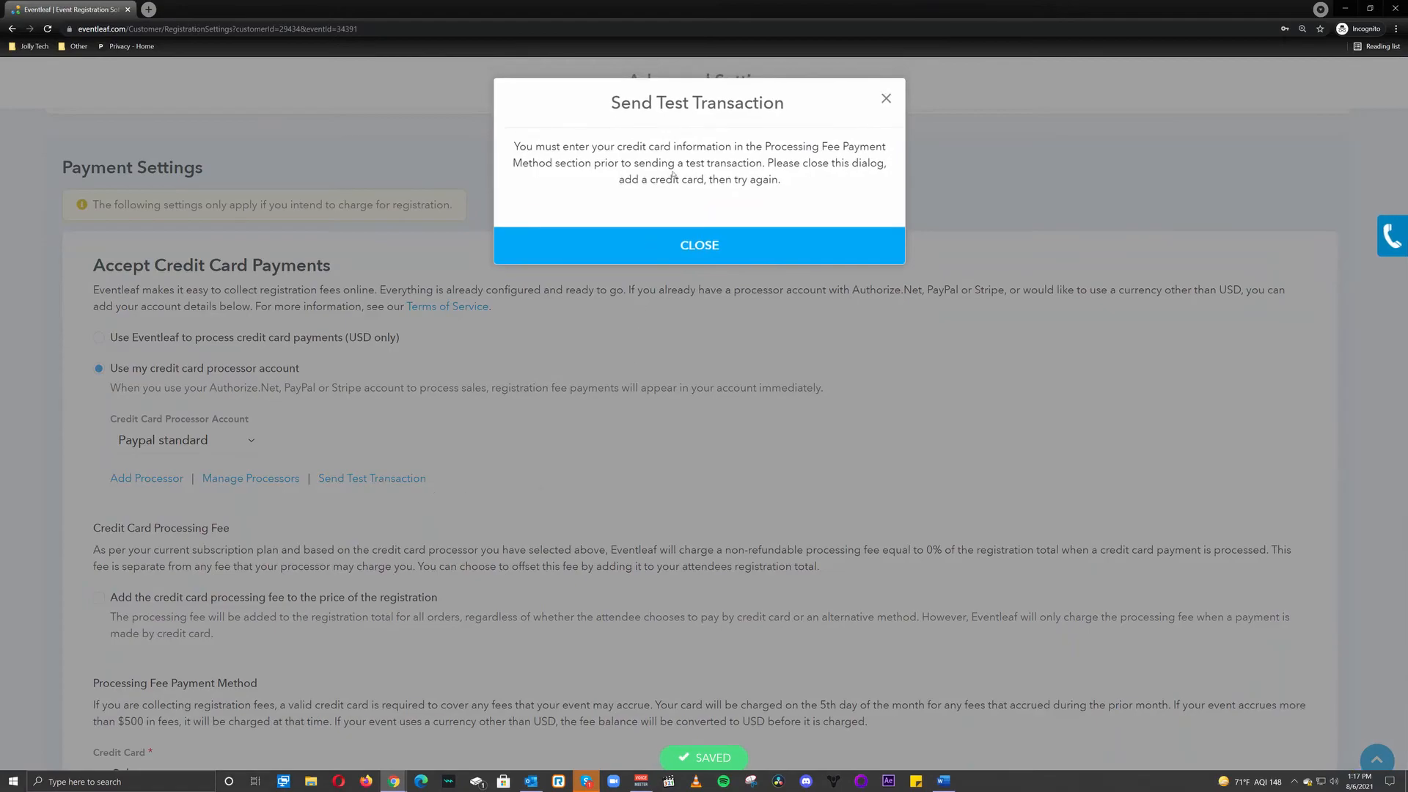
{"action": "left_click", "coordinate": [697, 244]}
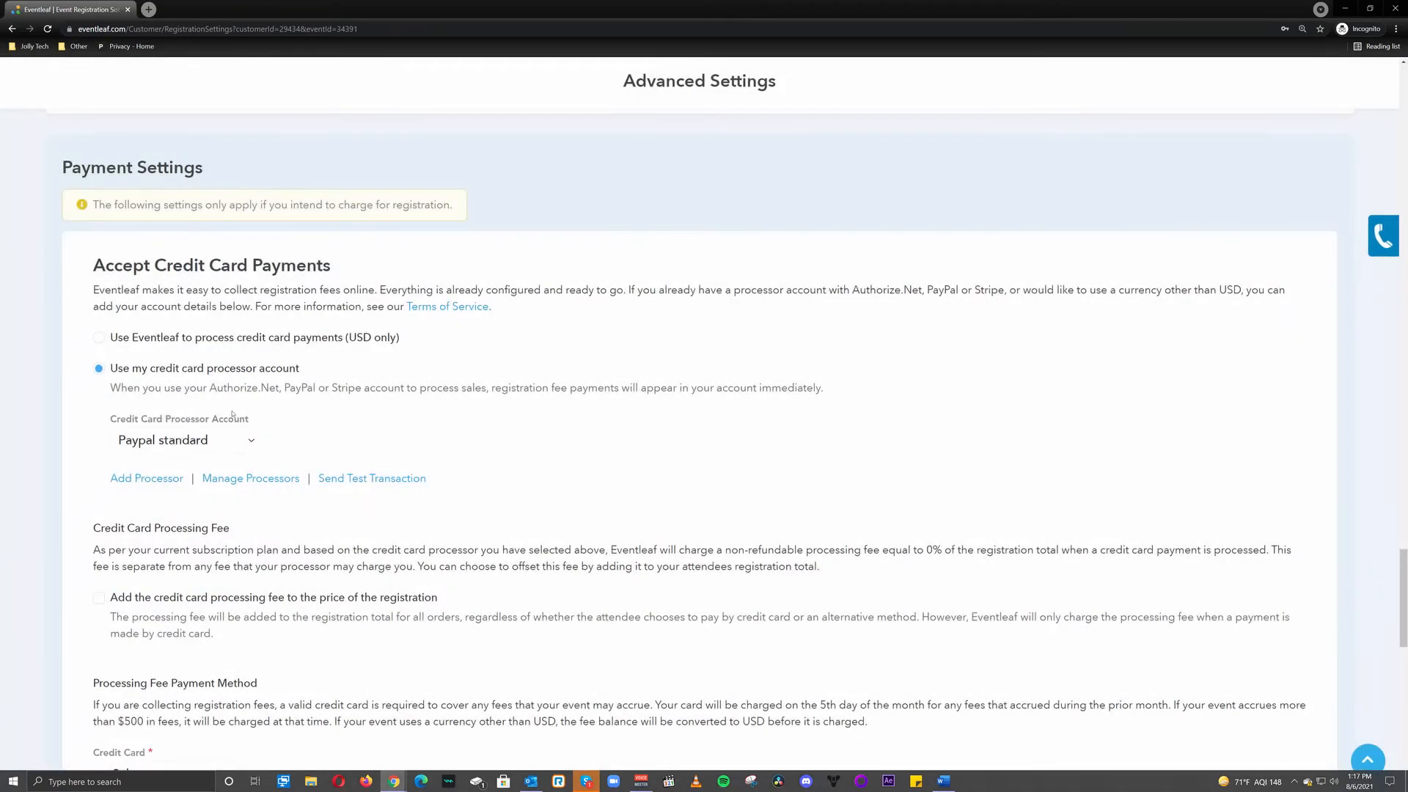
{"action": "scroll", "scroll_direction": "down", "scroll_amount": 3}
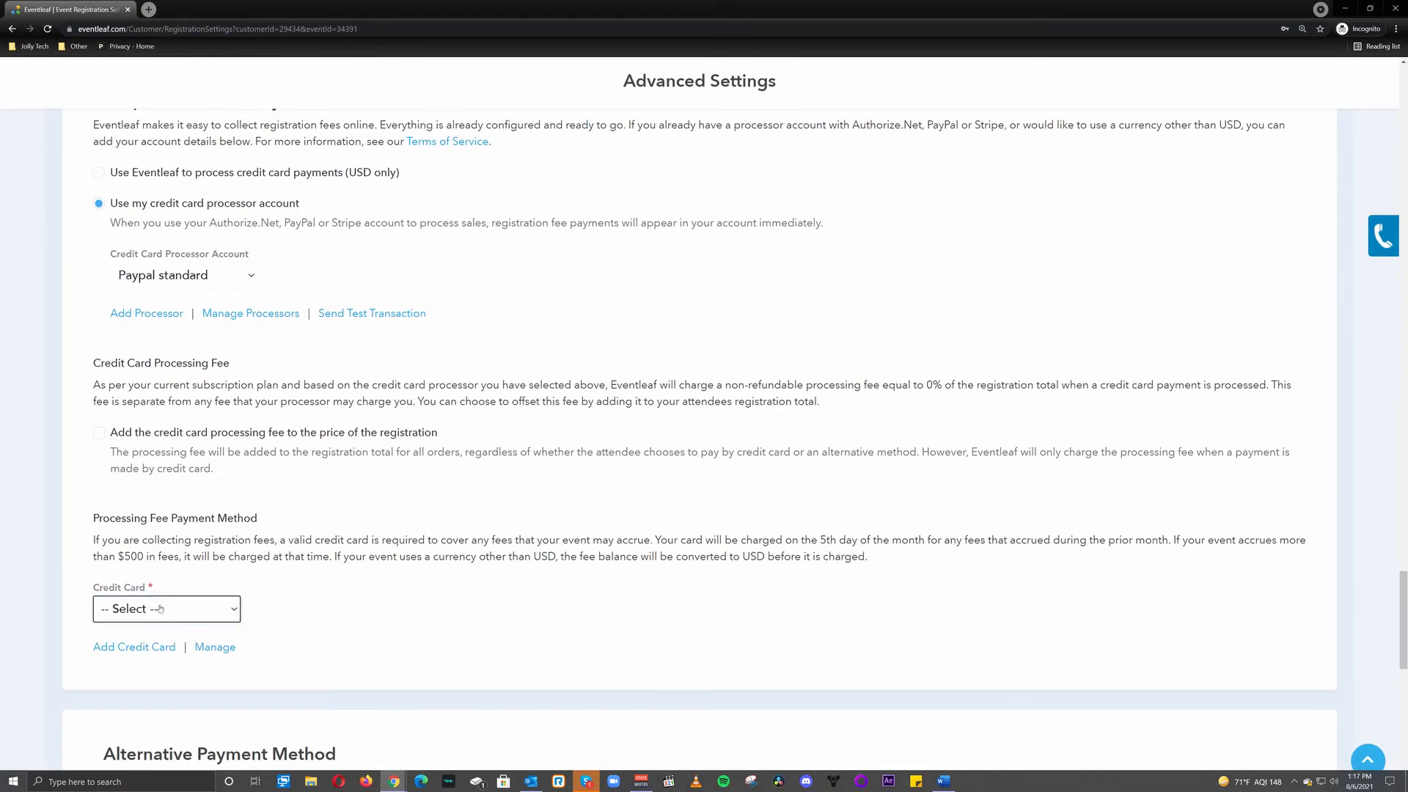
{"action": "scroll", "scroll_direction": "up", "scroll_amount": 3}
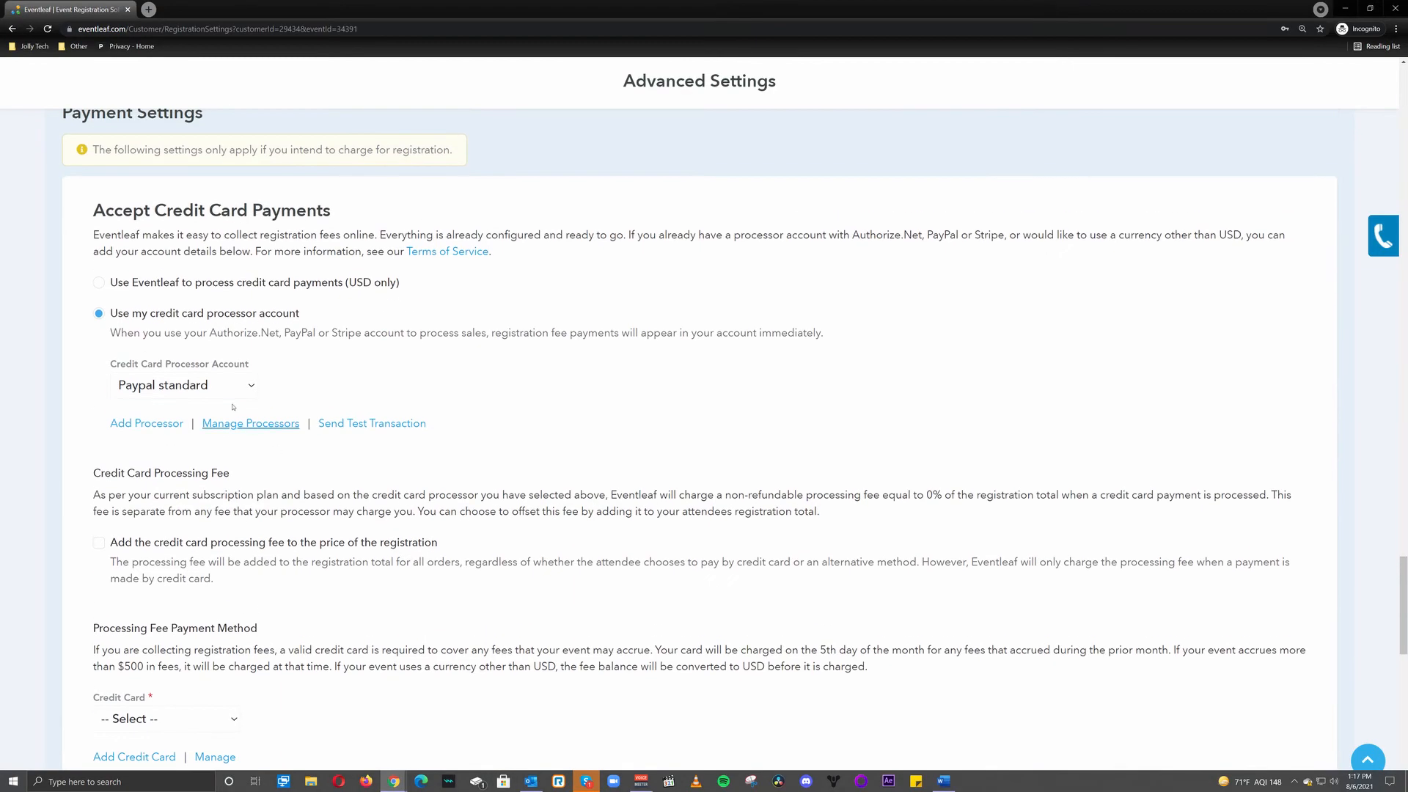